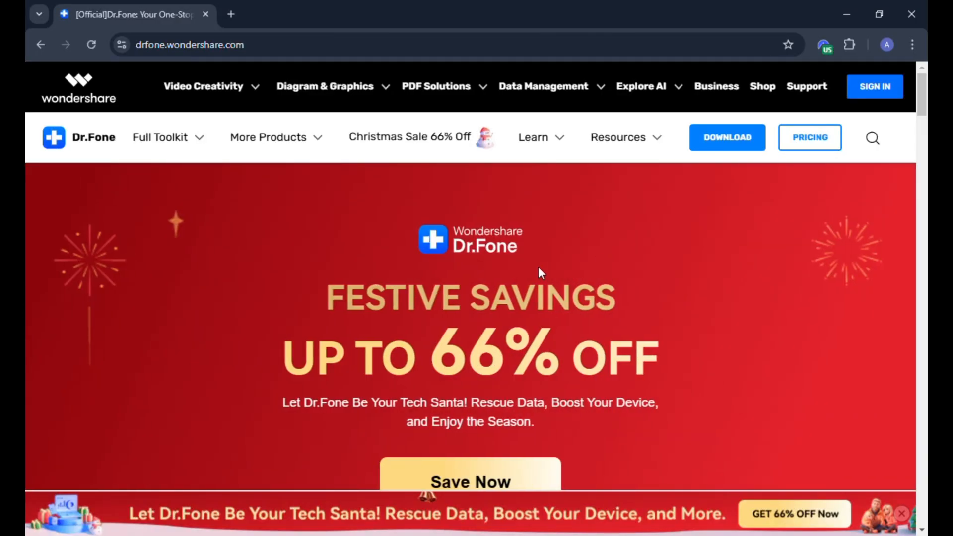
scroll("down", 3)
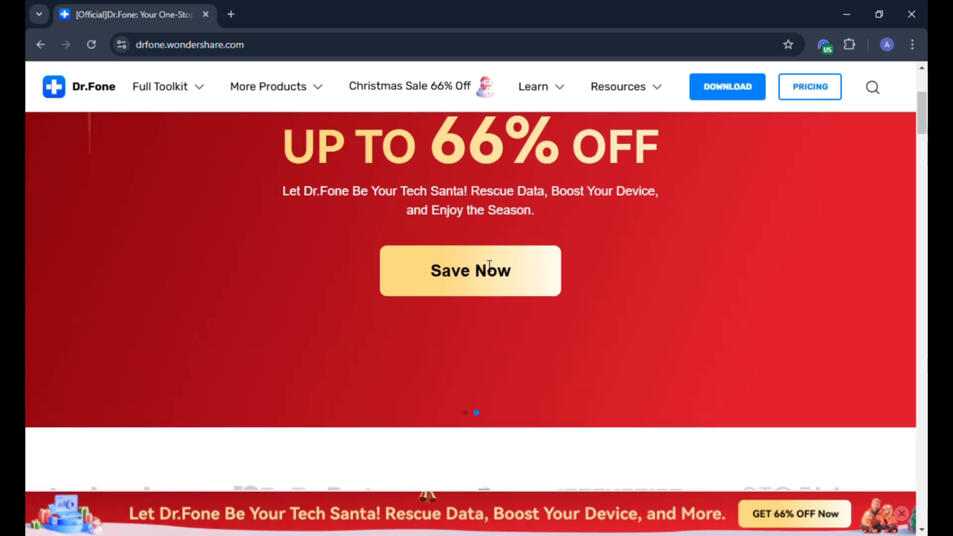
scroll("down", 3)
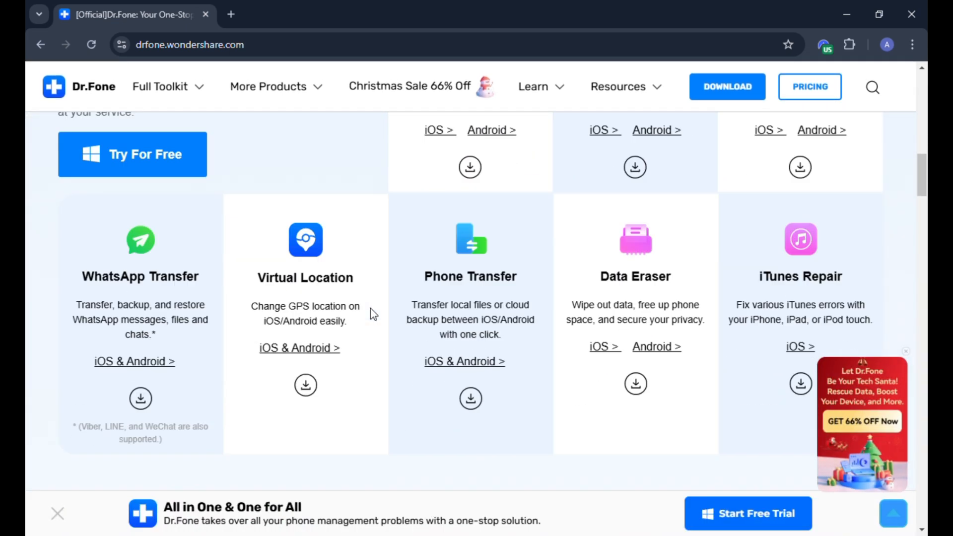
scroll("up", 3)
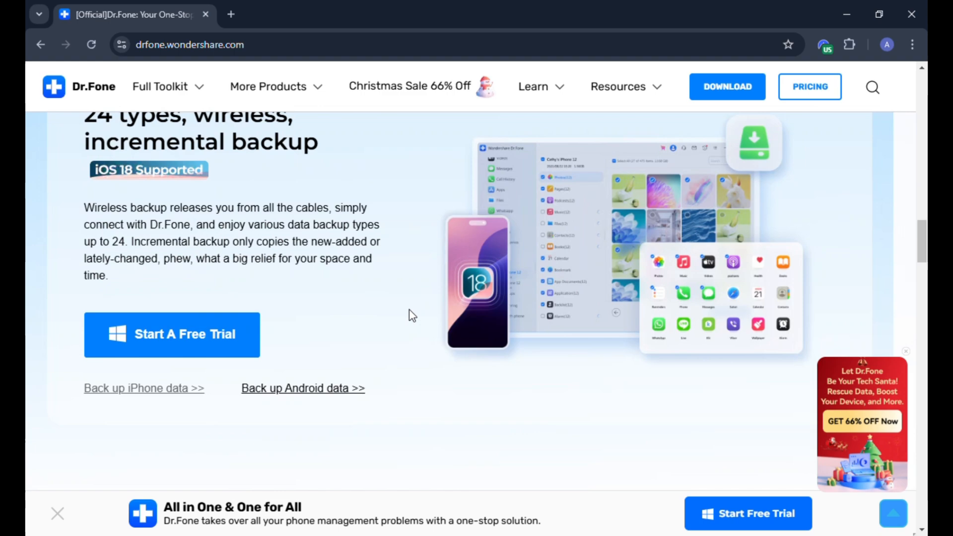
scroll("down", 3)
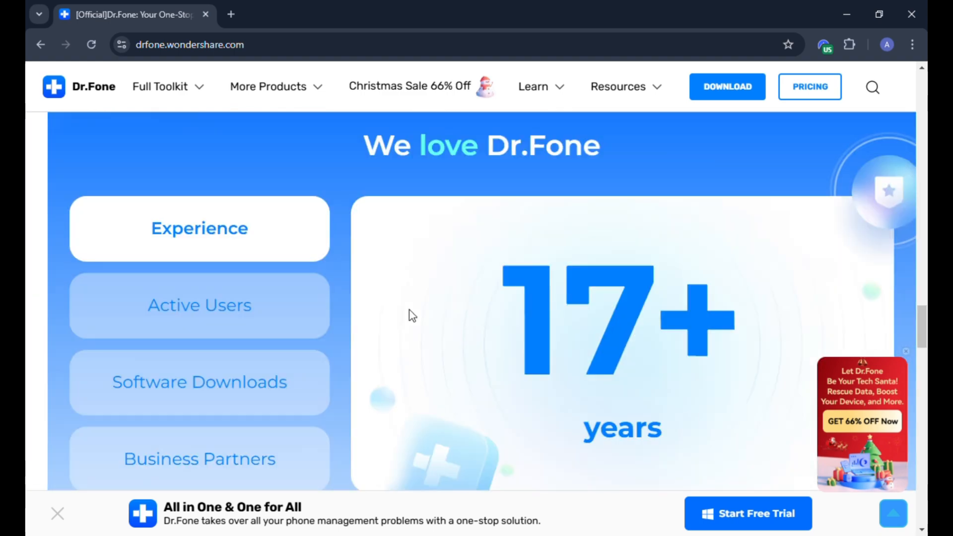
scroll("down", 3)
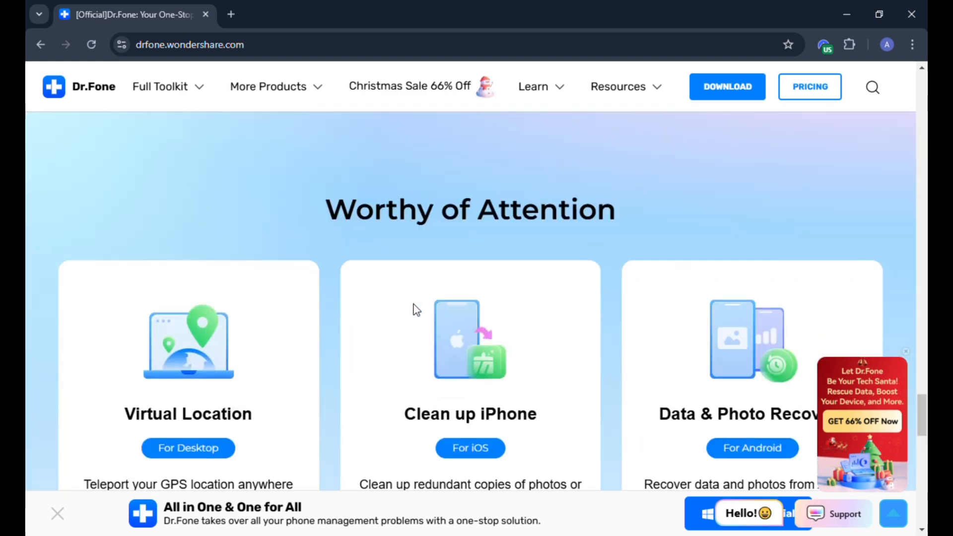